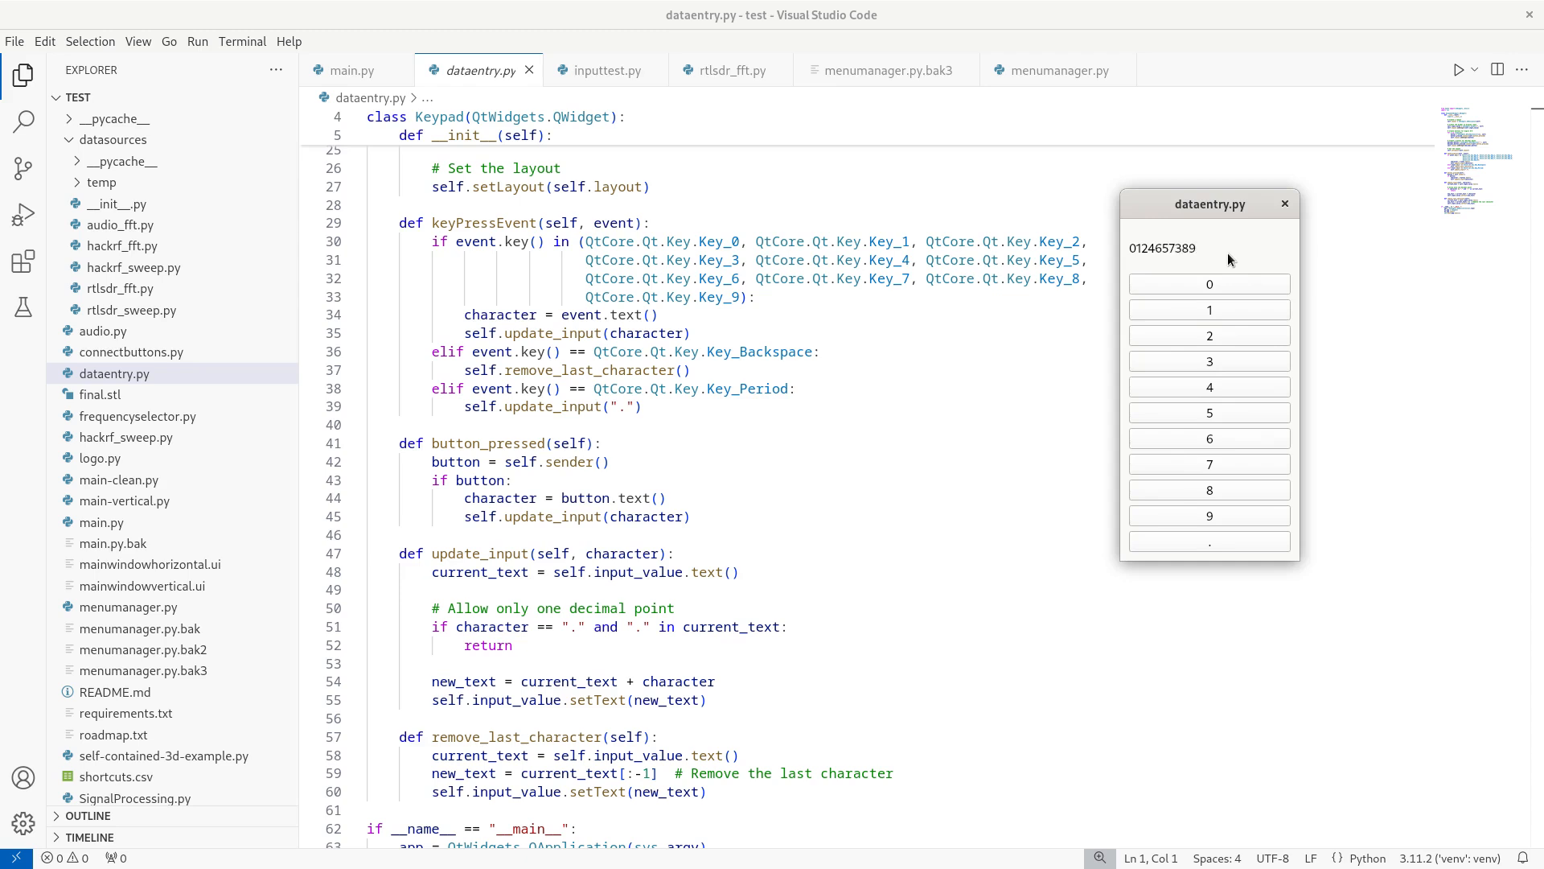
Review Gqrx's remote control settings under the extra tools before leaving that window
left_click(1210, 542)
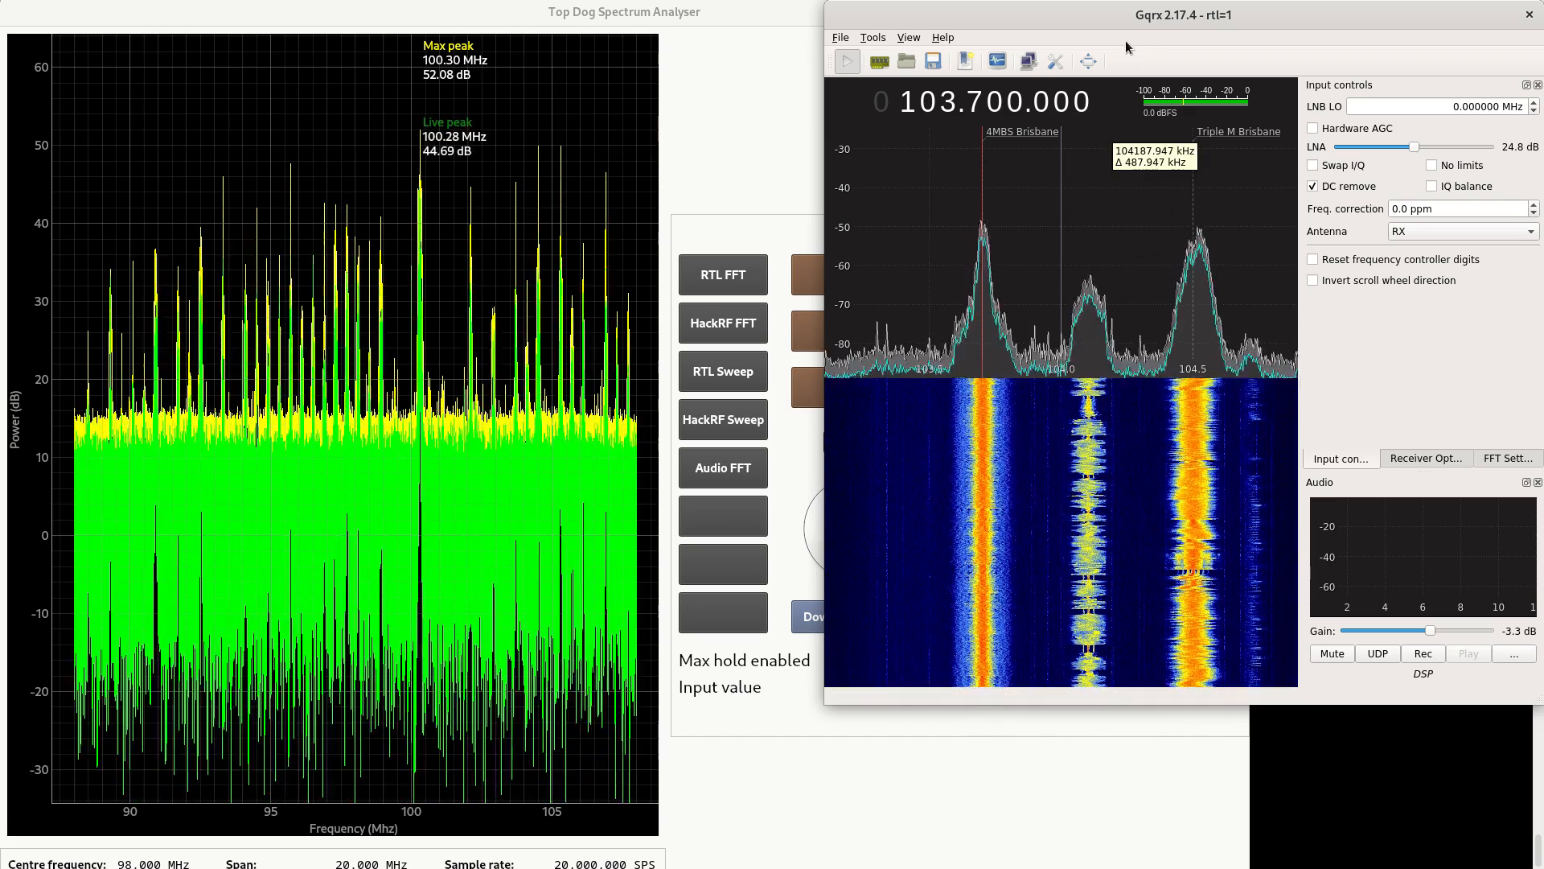
left_click(872, 37)
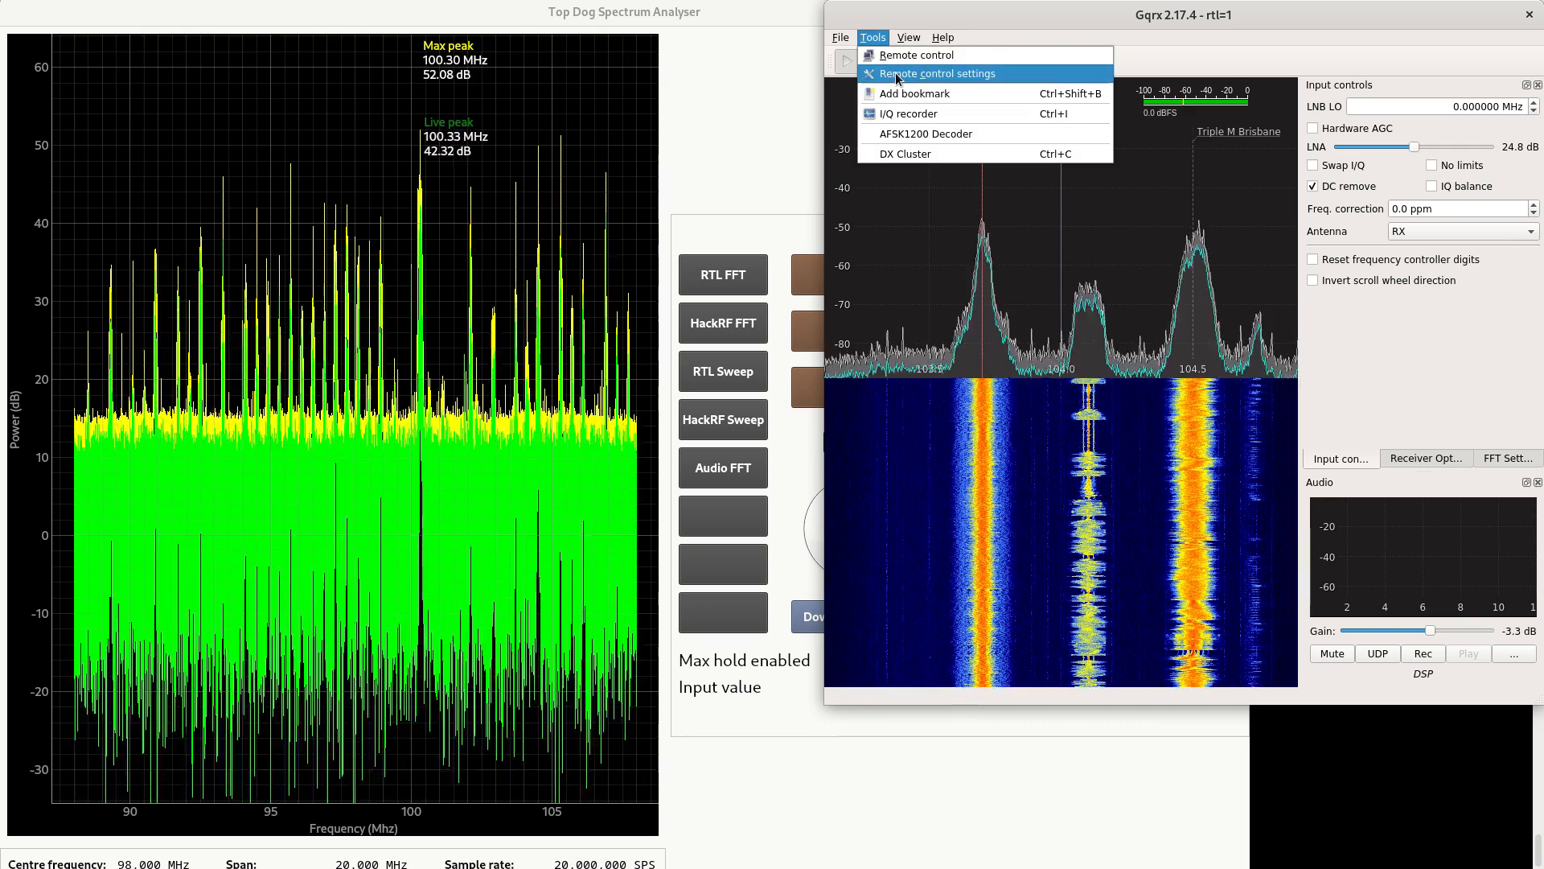
left_click(931, 72)
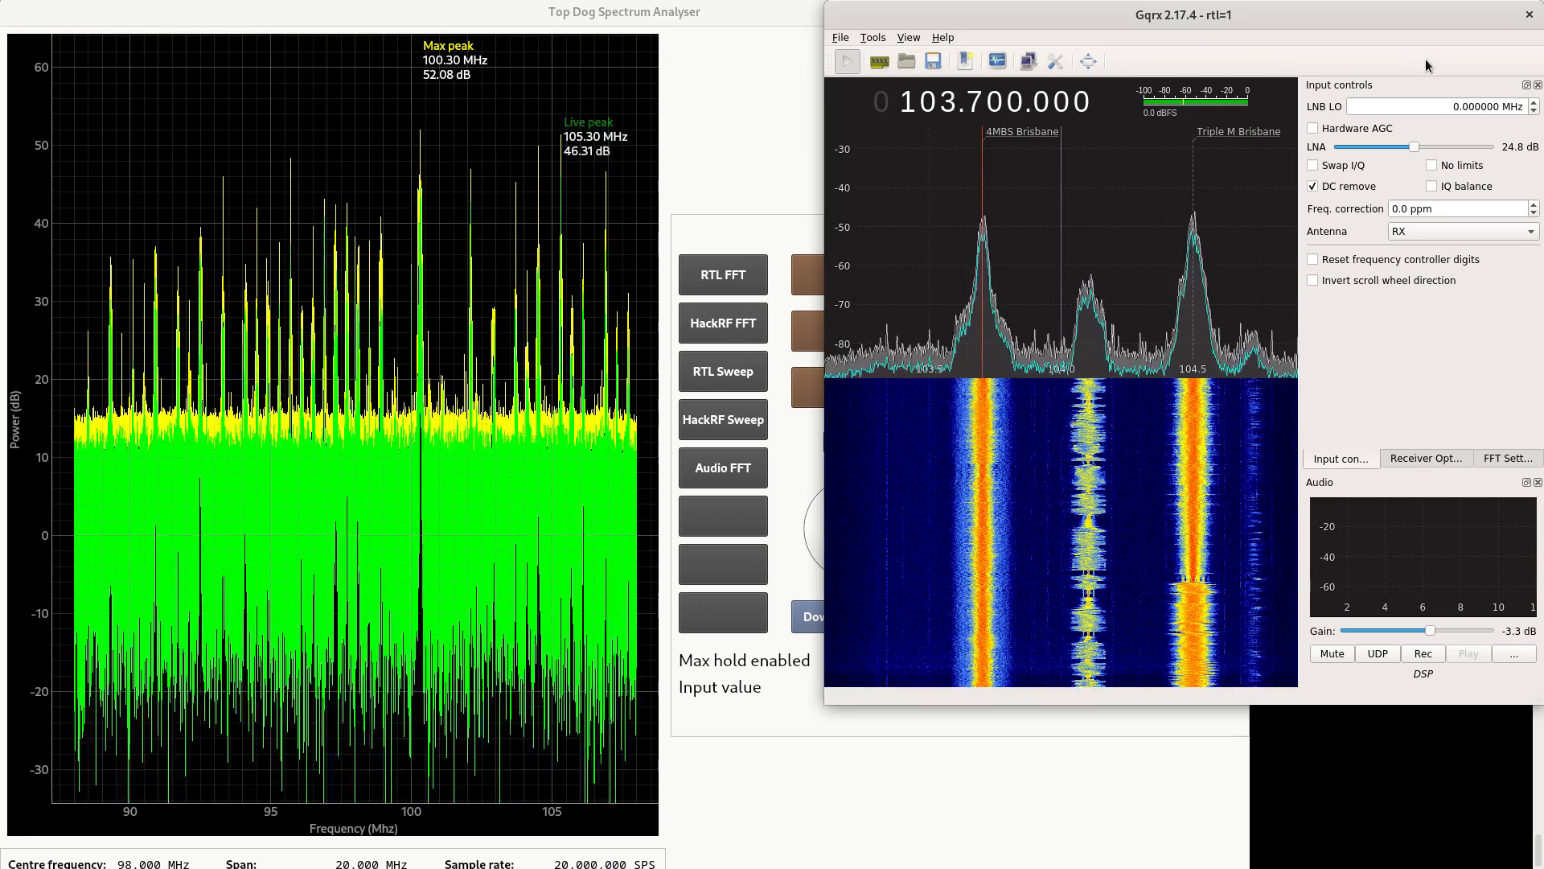
left_click(1529, 14)
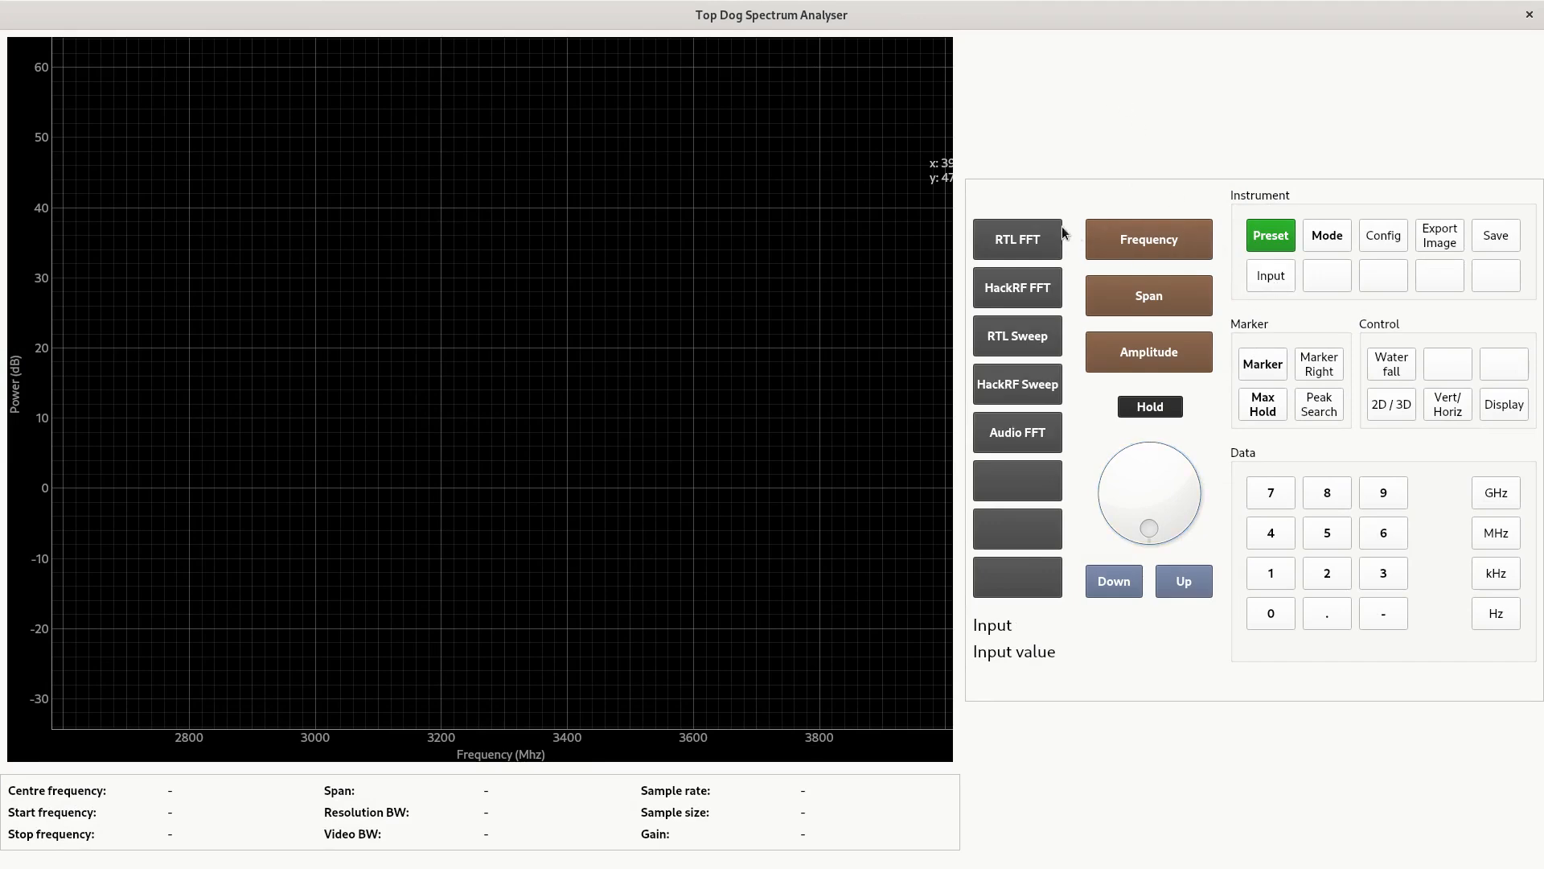
Start the satellite device's RTL FFT near 1545 MHz and hold the maximum trace
left_click(1017, 240)
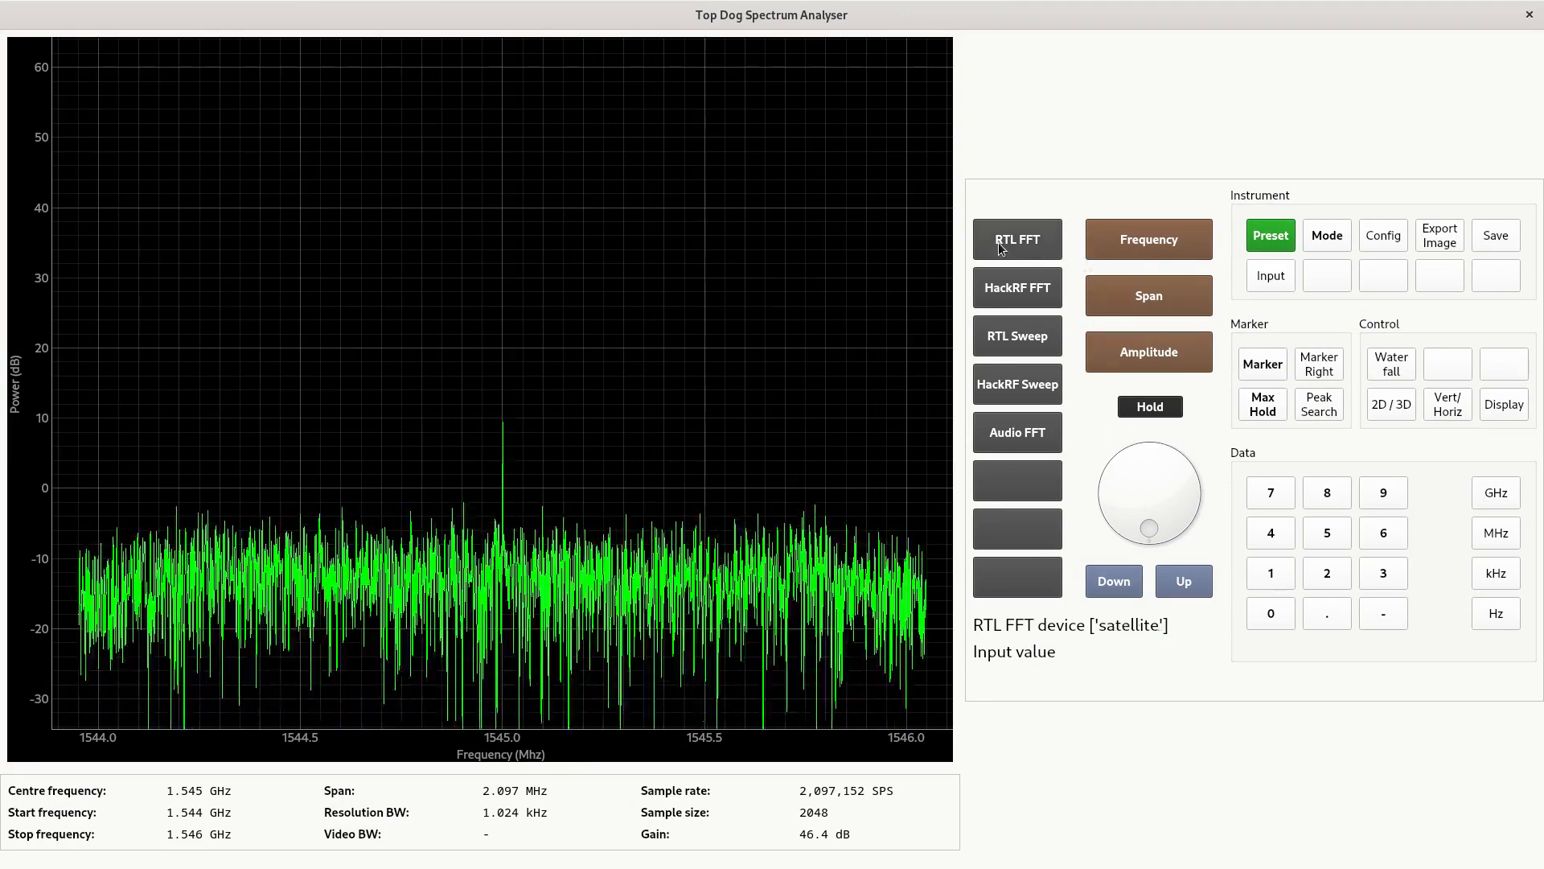
mouse_move(1021, 357)
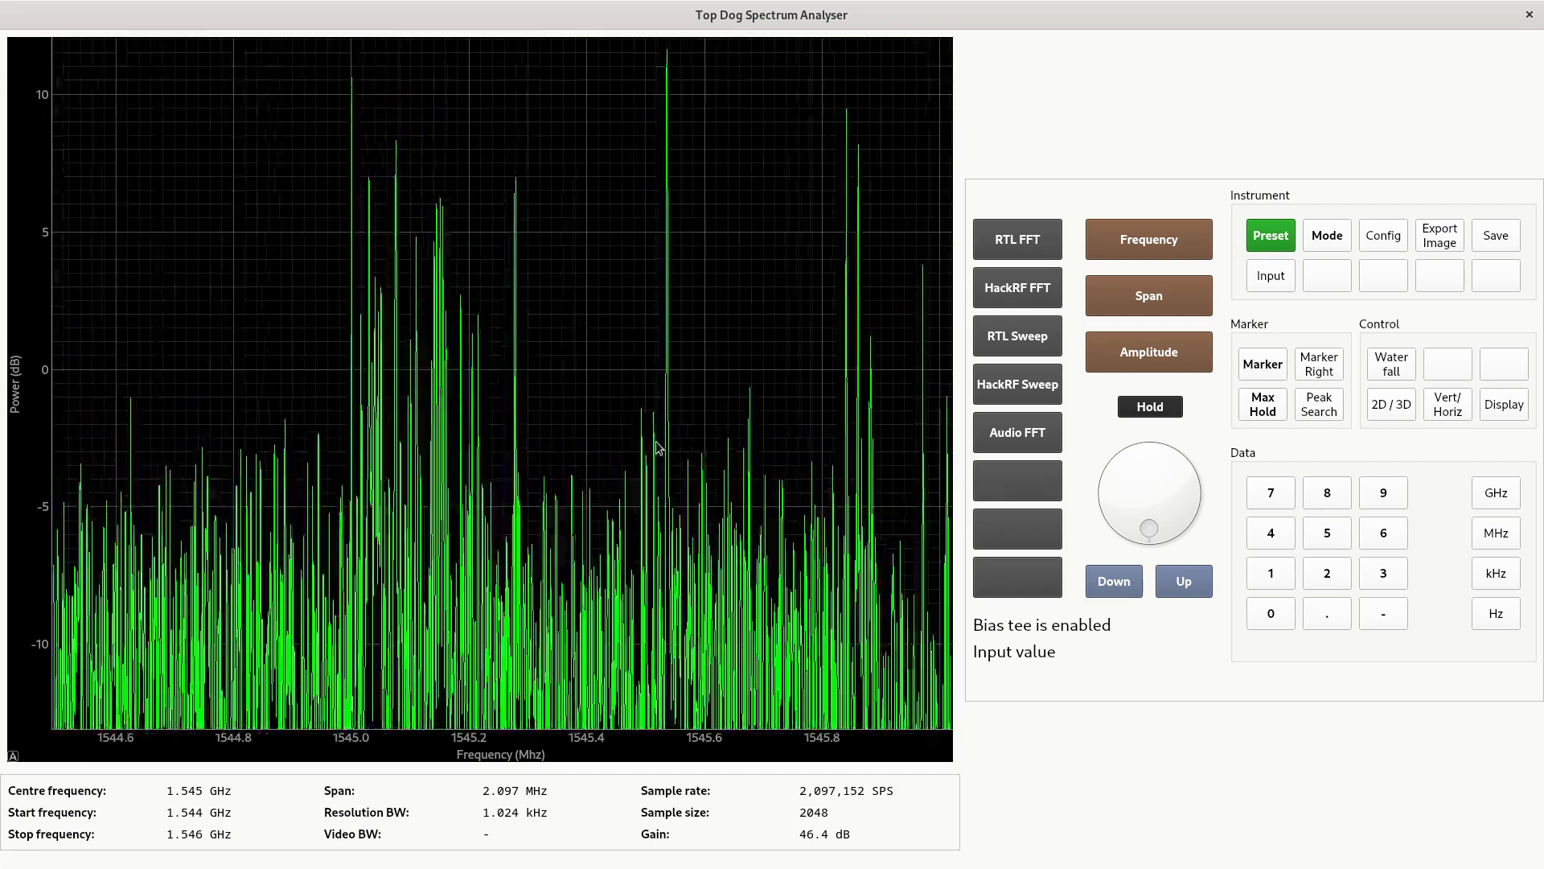
left_click(1261, 404)
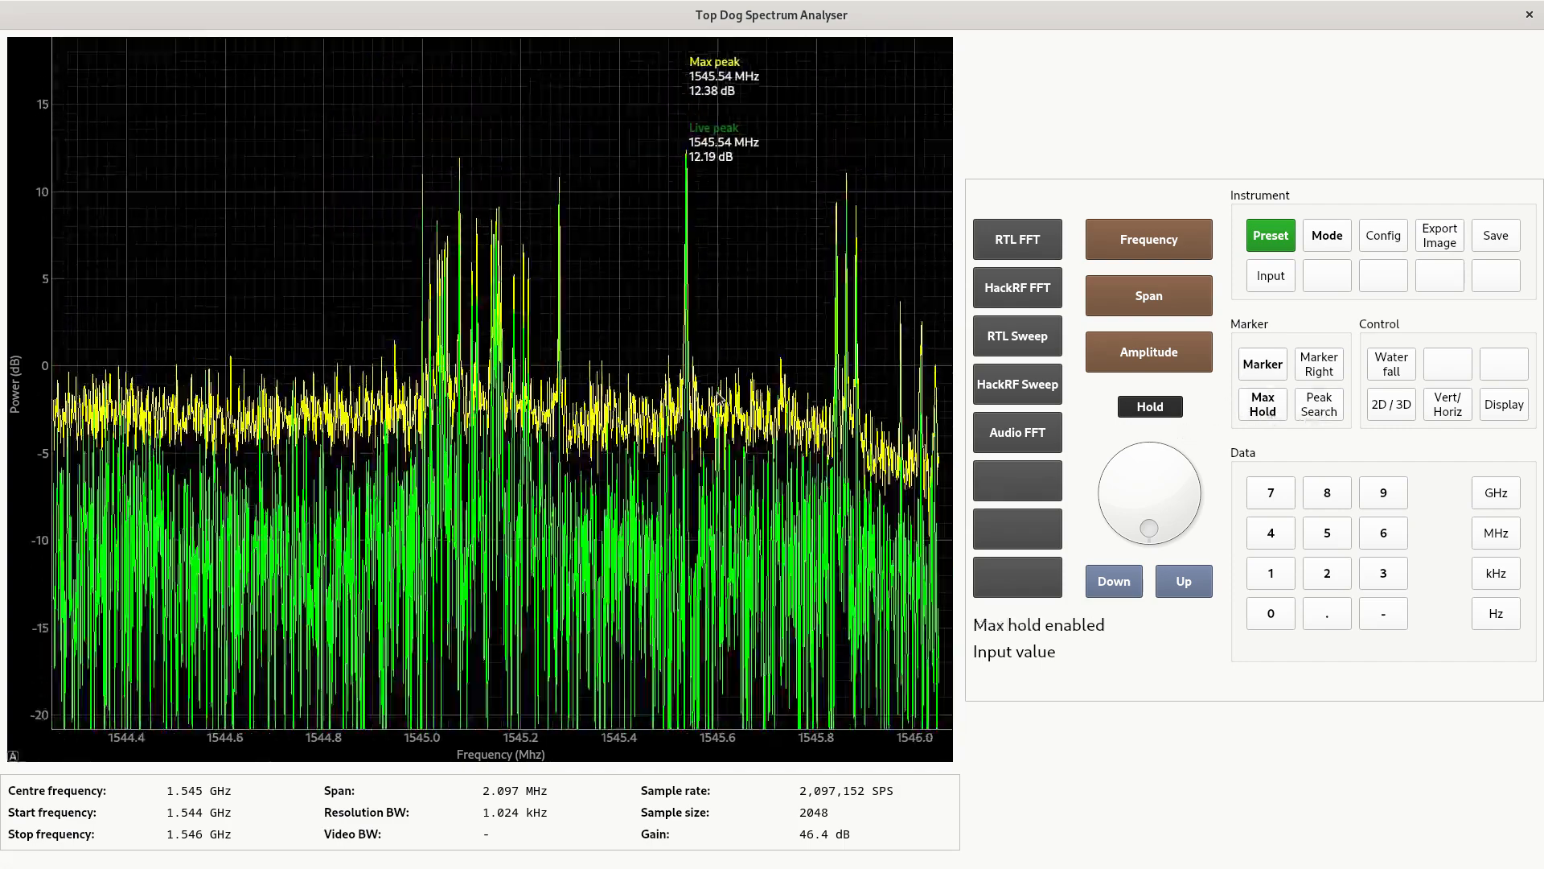